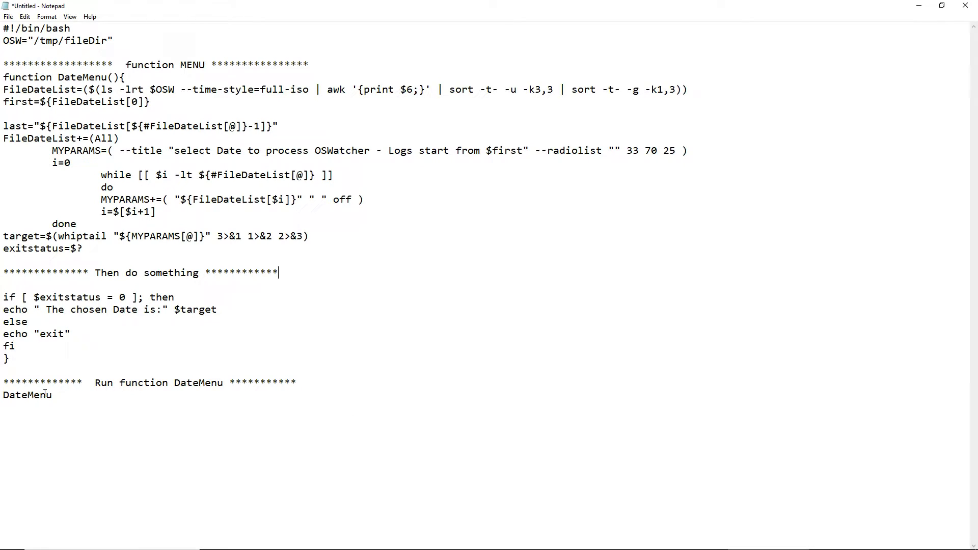
- Highlight the OSW="/tmp/fileDir" line that sets the working directory
double_click(26, 395)
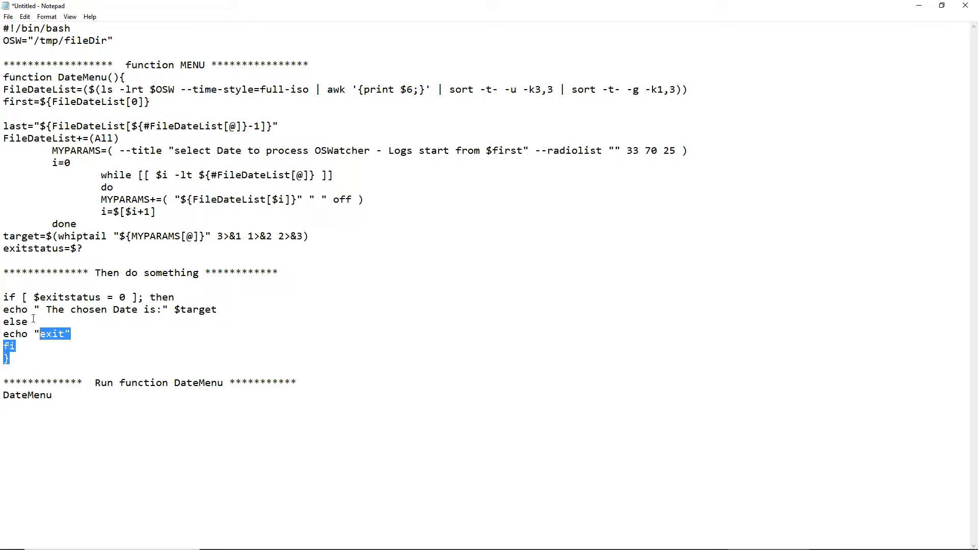
key("ctrl+a")
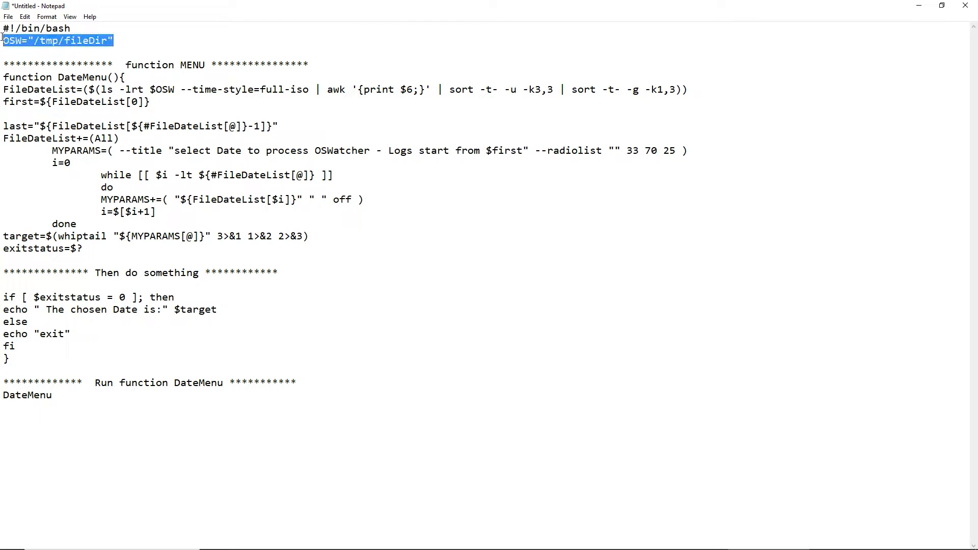
mouse_move(155, 84)
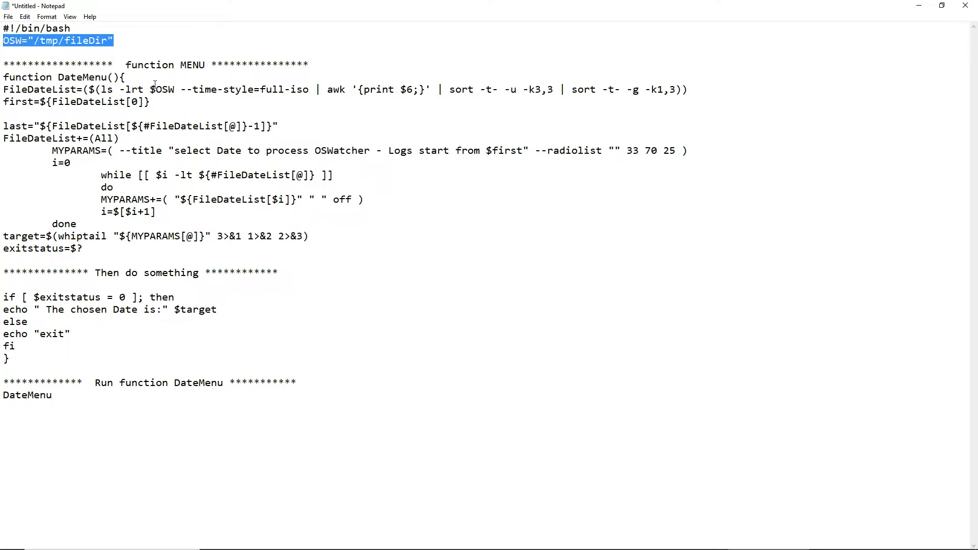
- Highlight the FileDateList=( ls ... sort ... ) line that gathers unique sorted file dates
double_click(164, 89)
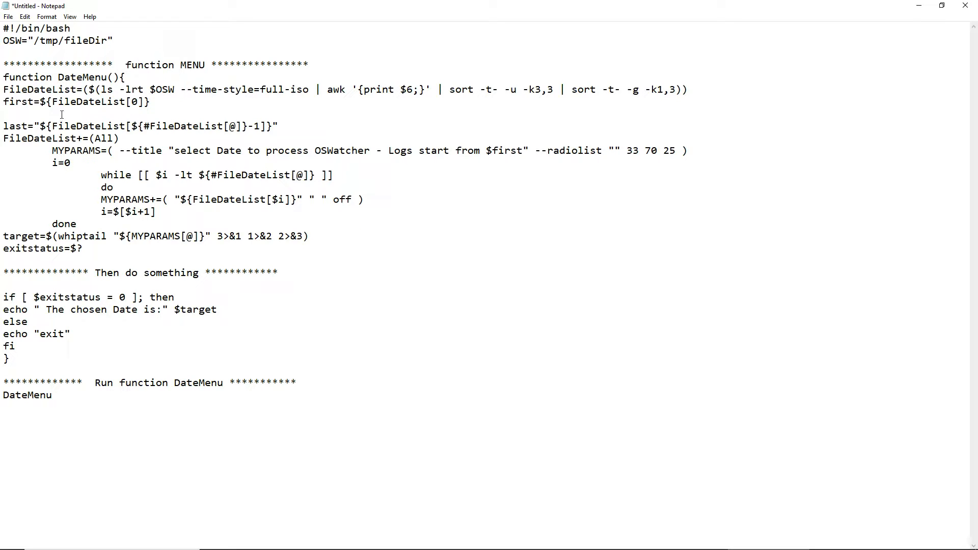
left_click_drag(39, 77, 688, 89)
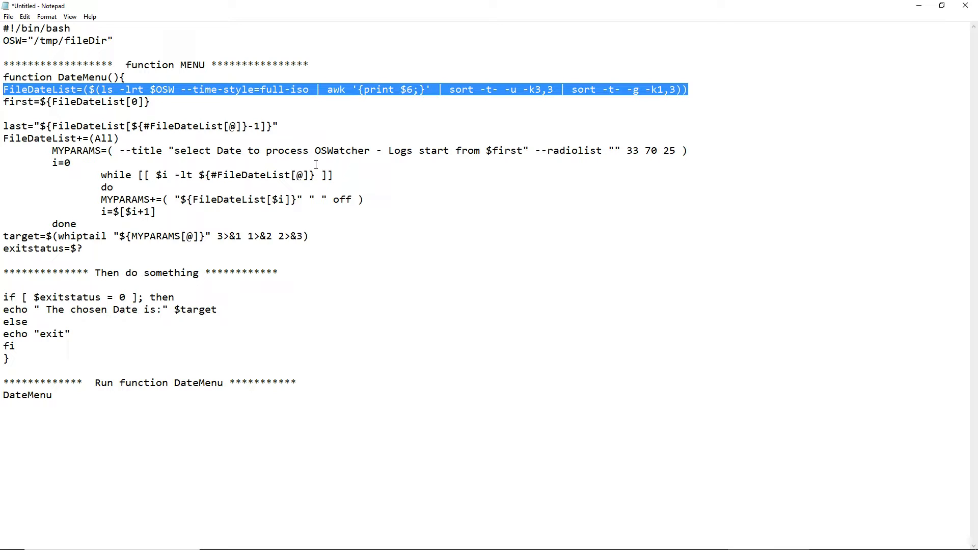
mouse_move(380, 277)
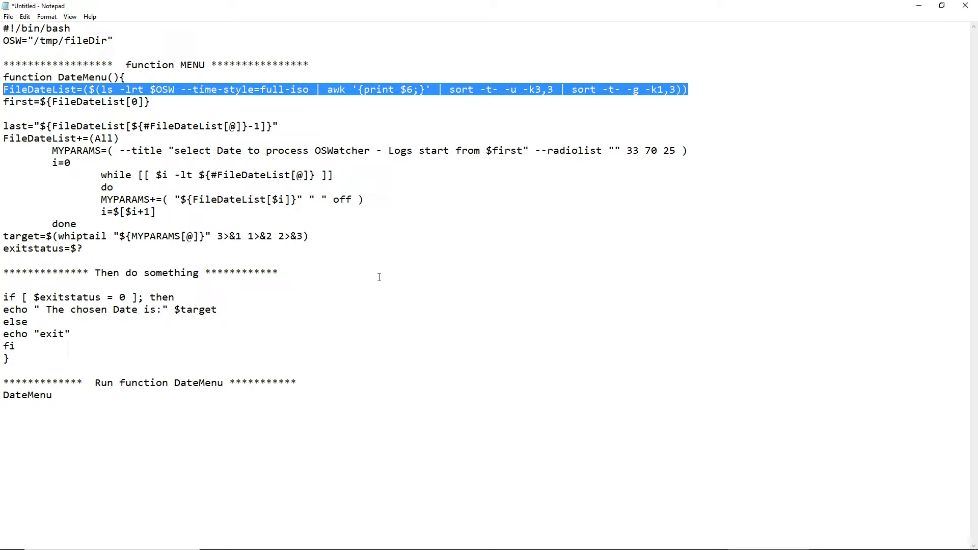
mouse_move(383, 317)
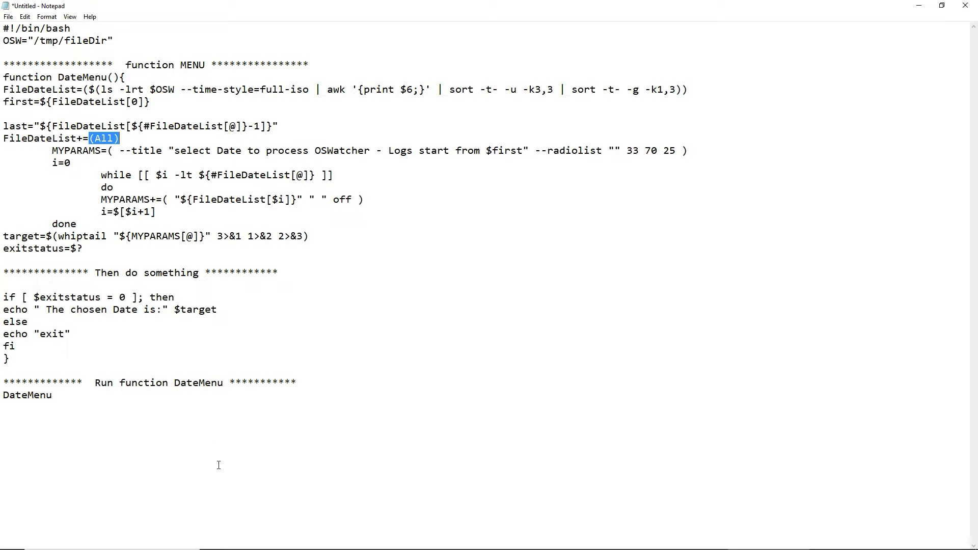
mouse_move(179, 460)
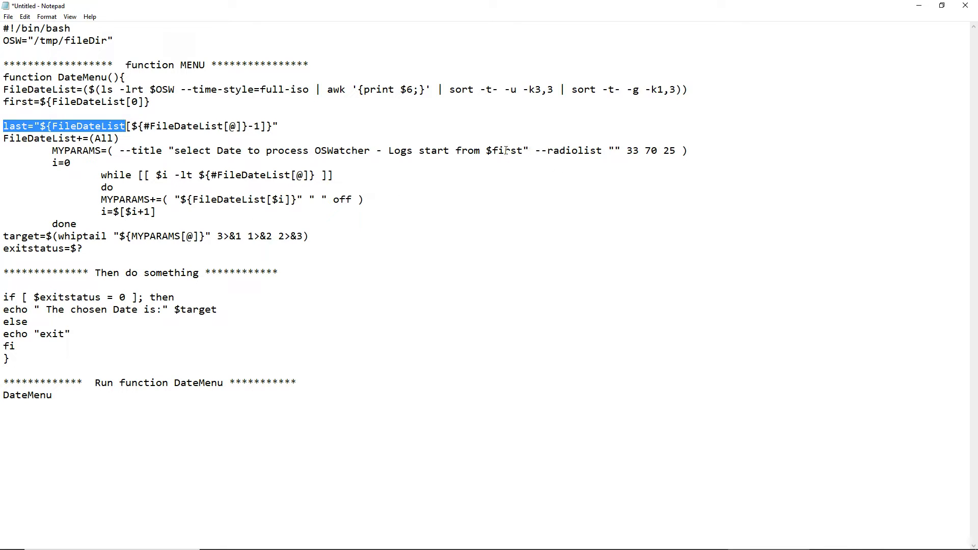
- Highlight the whiptail radiolist block from MYPARAMS through exitstatus=$?
double_click(507, 150)
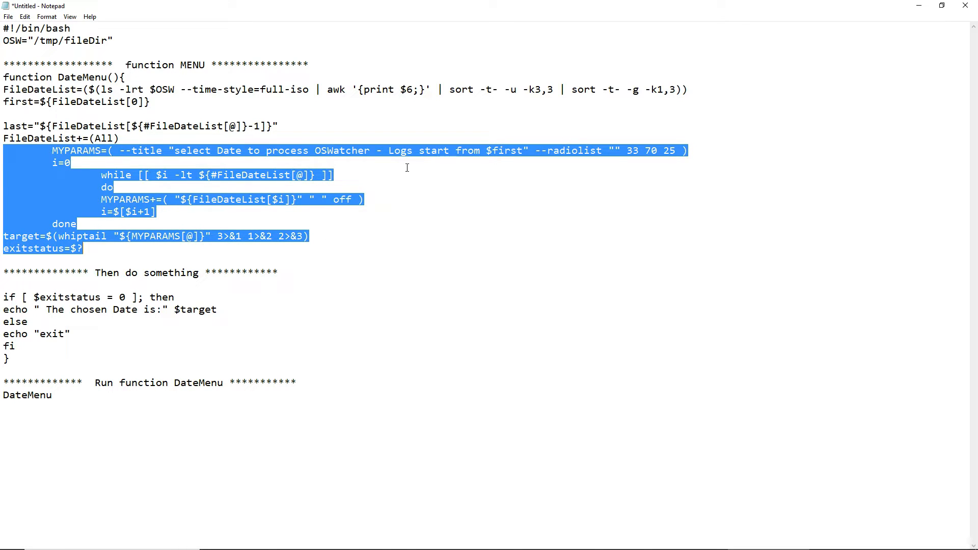
- Highlight the menu-building section from FileDateList+=(All) through exitstatus=$?
left_click(502, 152)
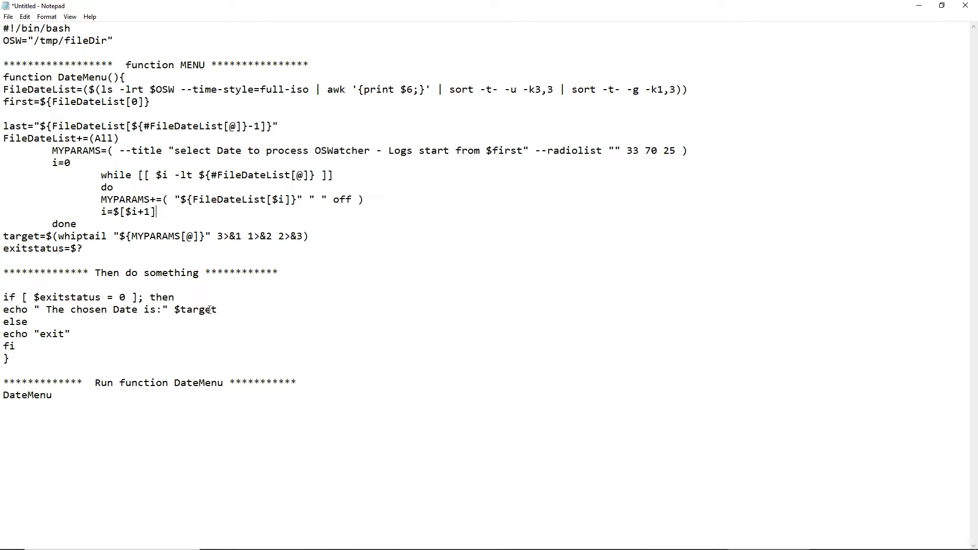
triple_click(109, 310)
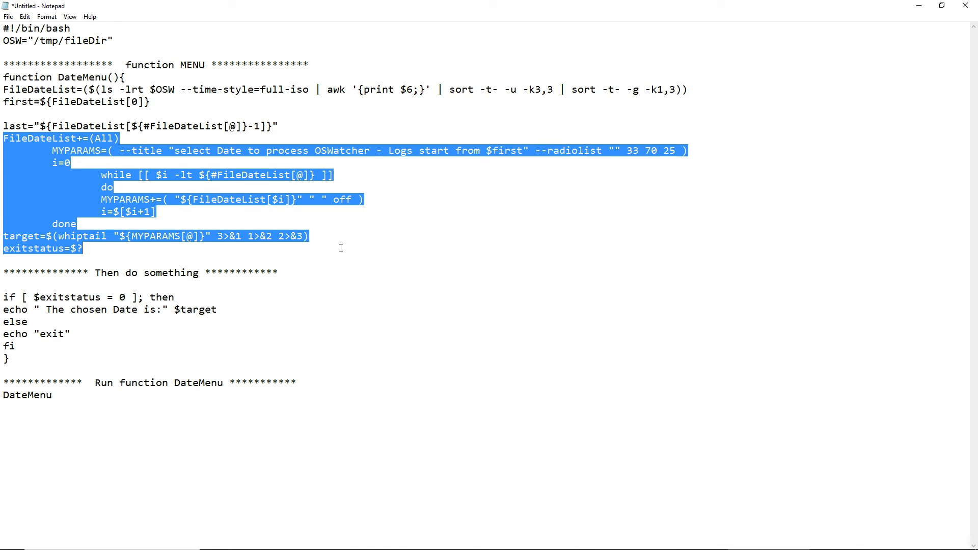
left_click(339, 237)
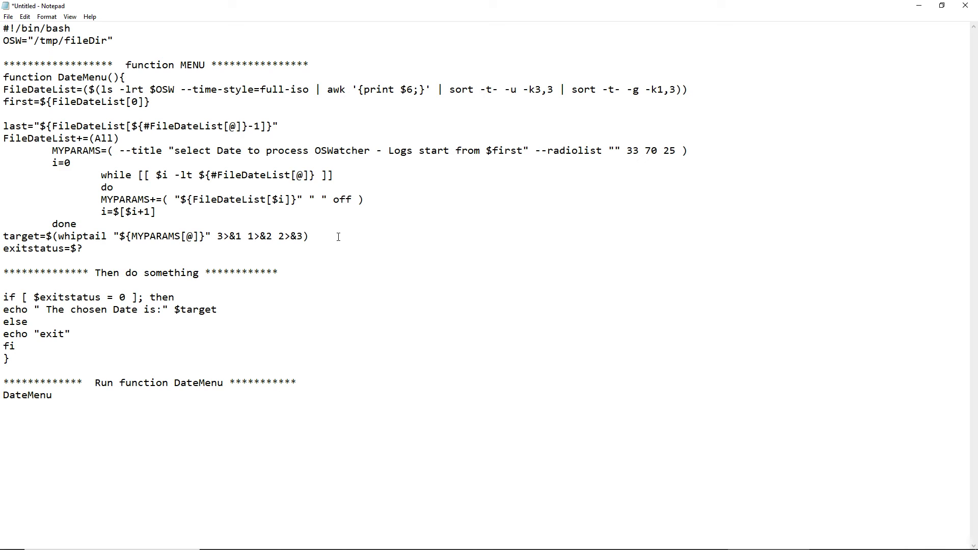
mouse_move(392, 275)
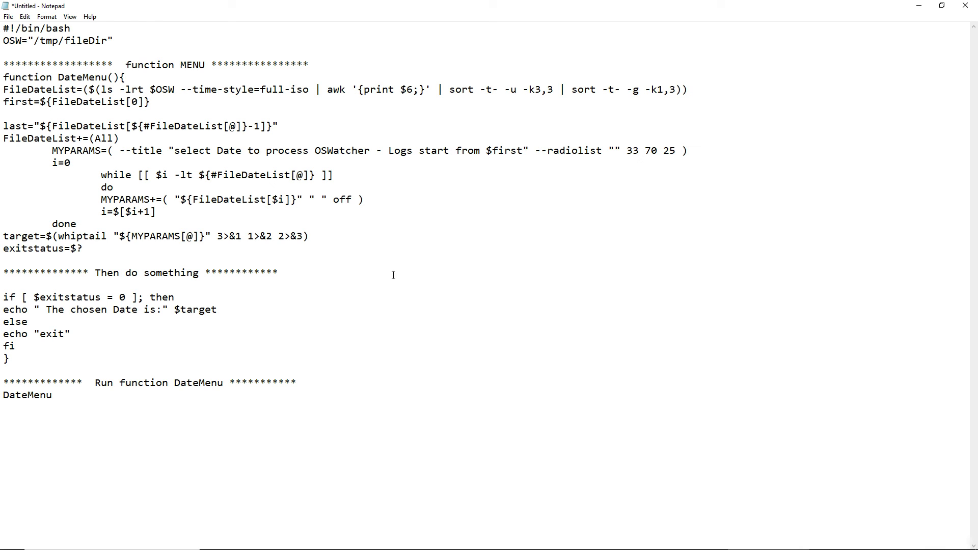